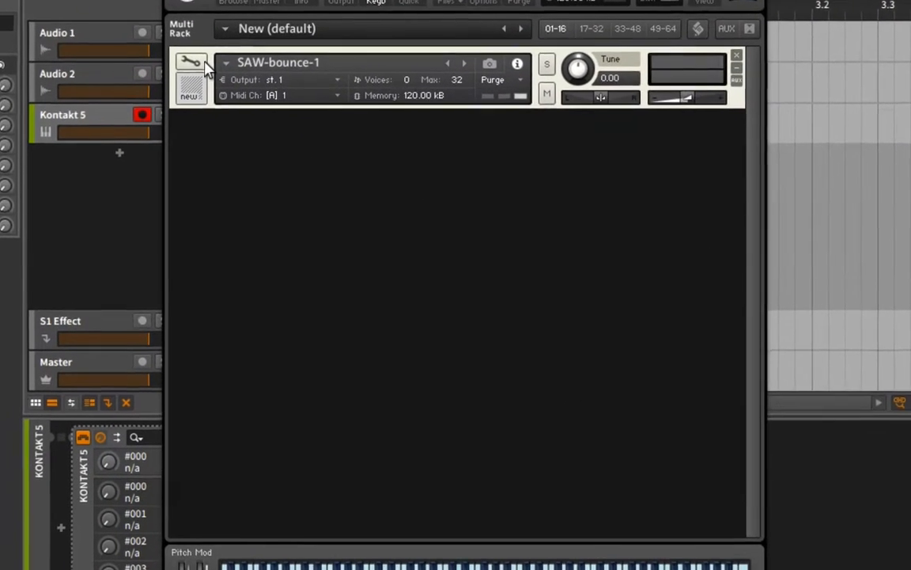
# Step: Enter Instrument Edit Mode for SAW-bounce-1 and show the Mapping and Wave Editors
pyautogui.click(190, 63)
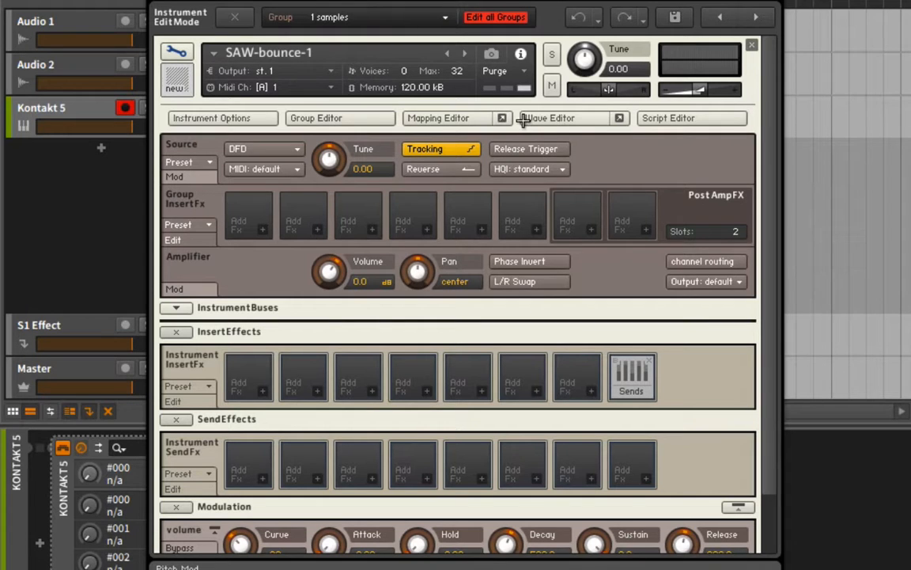
pyautogui.click(438, 118)
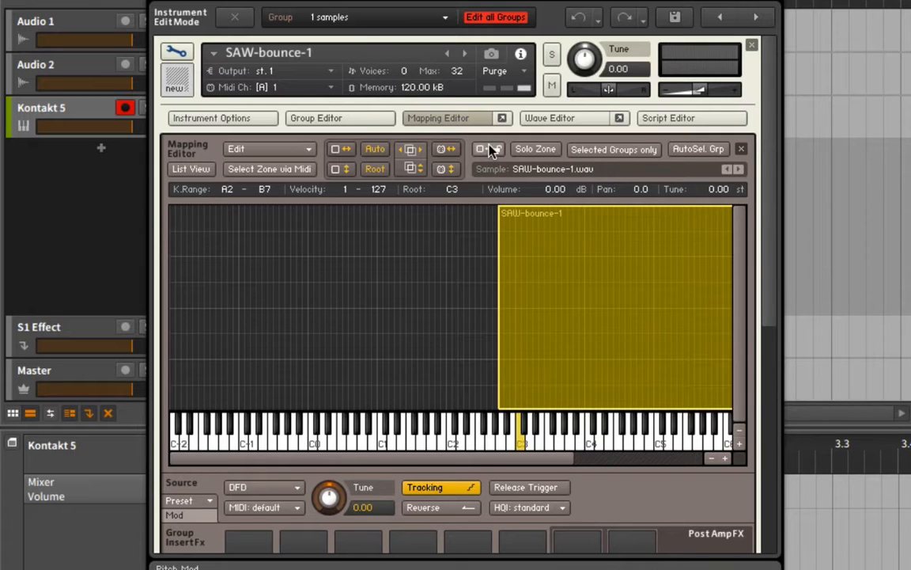
pyautogui.click(549, 117)
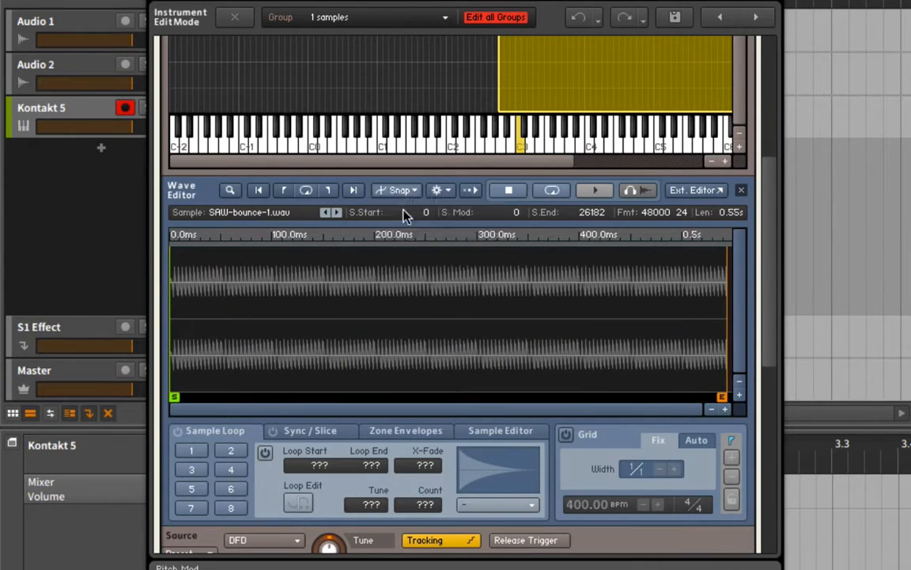
# Step: Enable loop slot 1 on the saw sample and drag its loop start into place
pyautogui.click(191, 450)
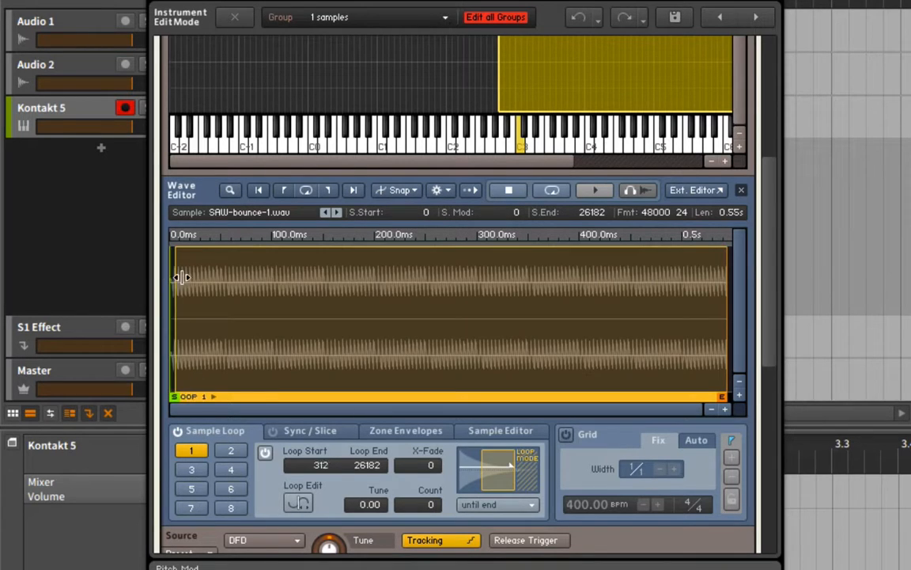
pyautogui.moveTo(180, 277); pyautogui.dragTo(189, 277)
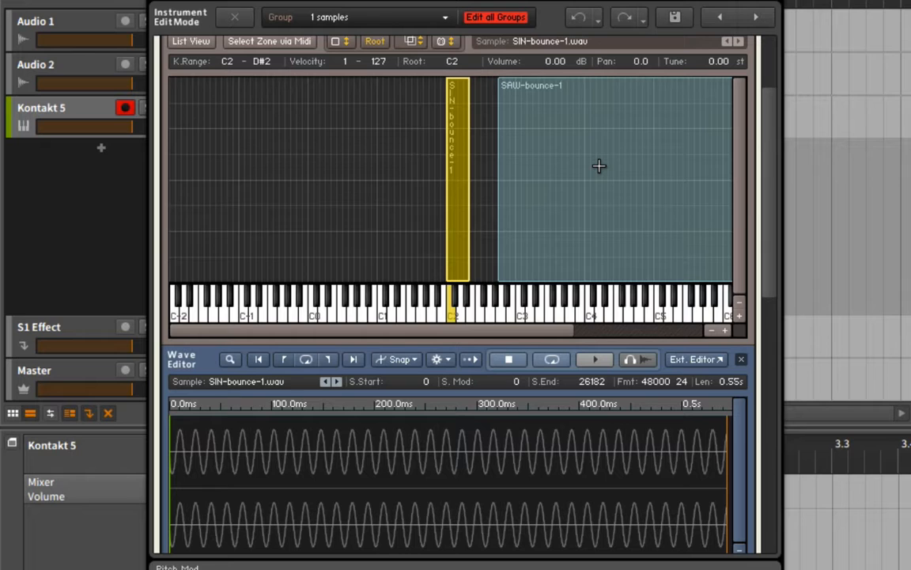
pyautogui.moveTo(524, 160)
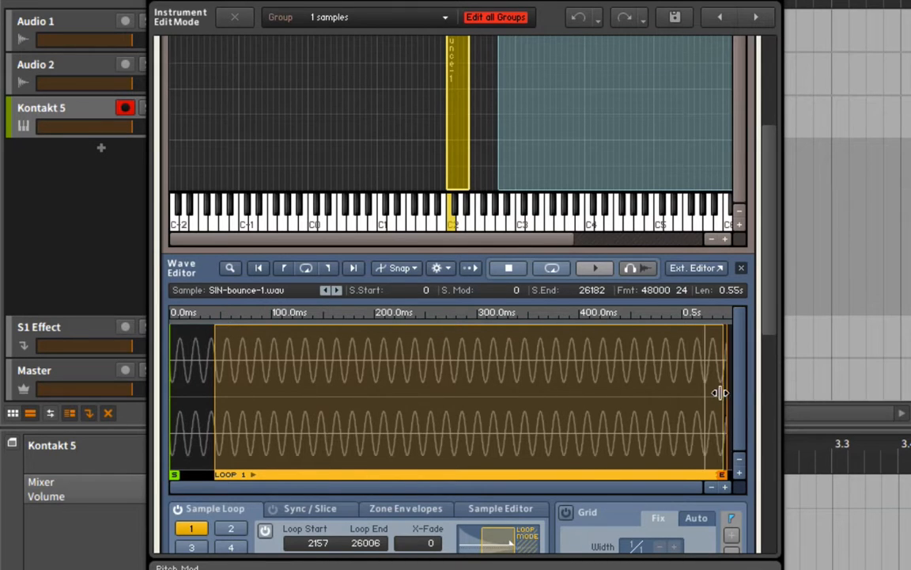
# Step: Drag the sine loop end and start handles back to 24538 and 1056
pyautogui.moveTo(722, 391); pyautogui.dragTo(708, 388)
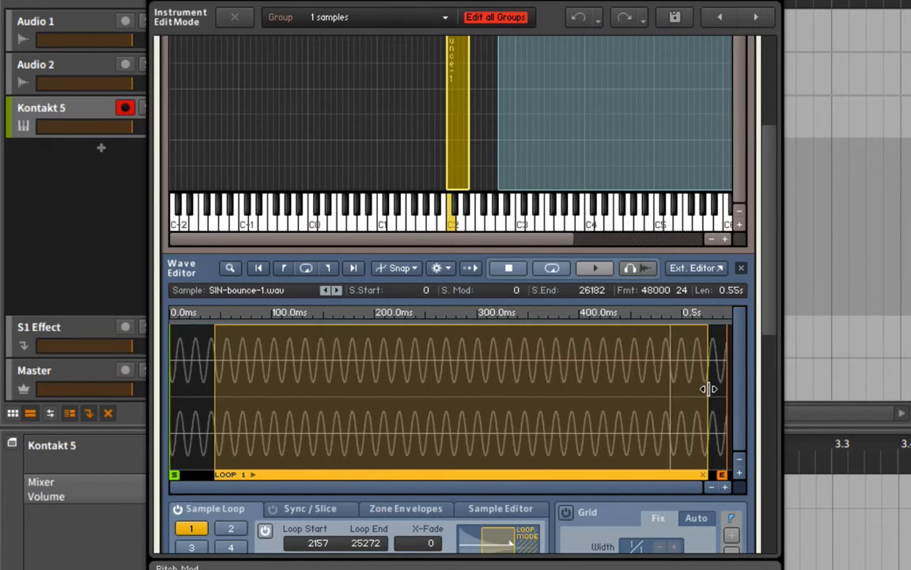
pyautogui.moveTo(712, 388); pyautogui.dragTo(698, 388)
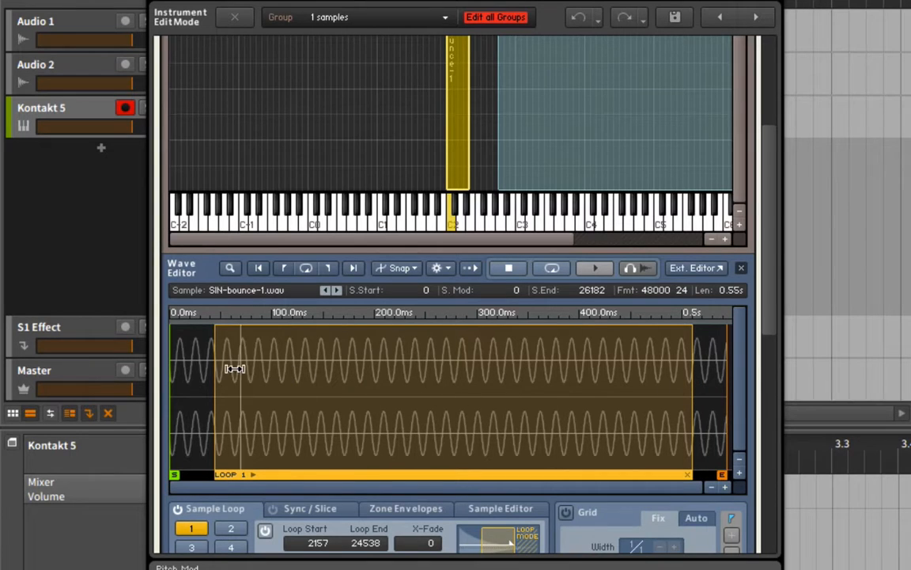
pyautogui.moveTo(238, 372); pyautogui.dragTo(202, 372)
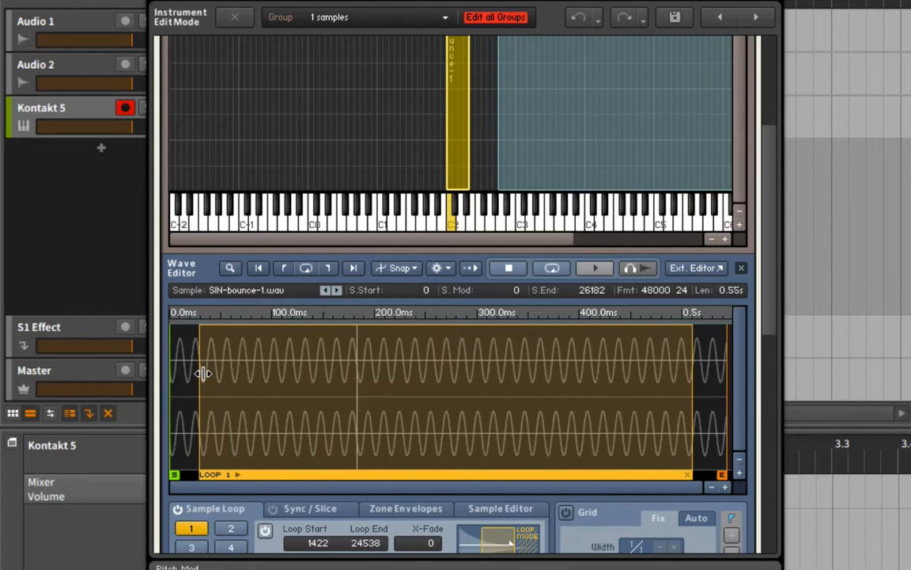
pyautogui.moveTo(200, 376); pyautogui.dragTo(193, 376)
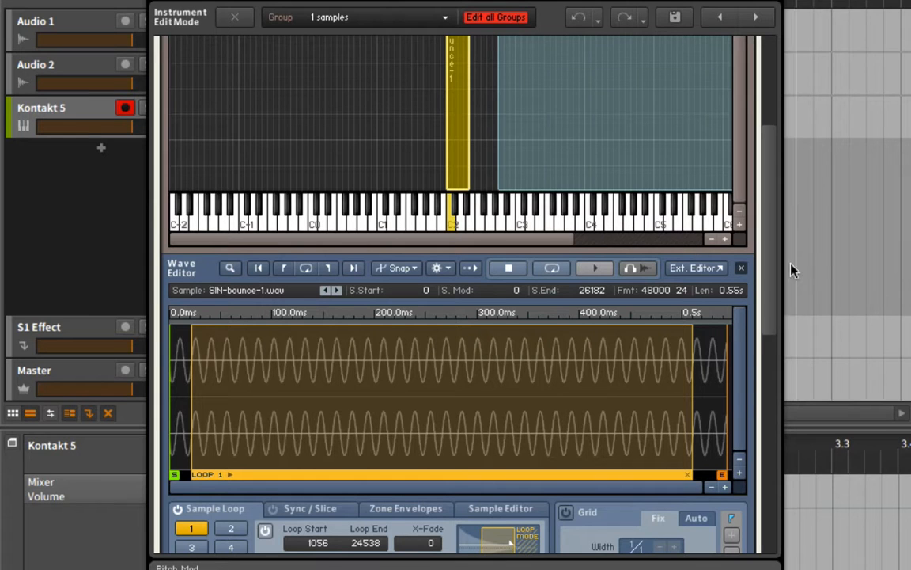
# Step: Select the SAW and SIN zones, then switch the Mapping Editor to List View
pyautogui.click(436, 67)
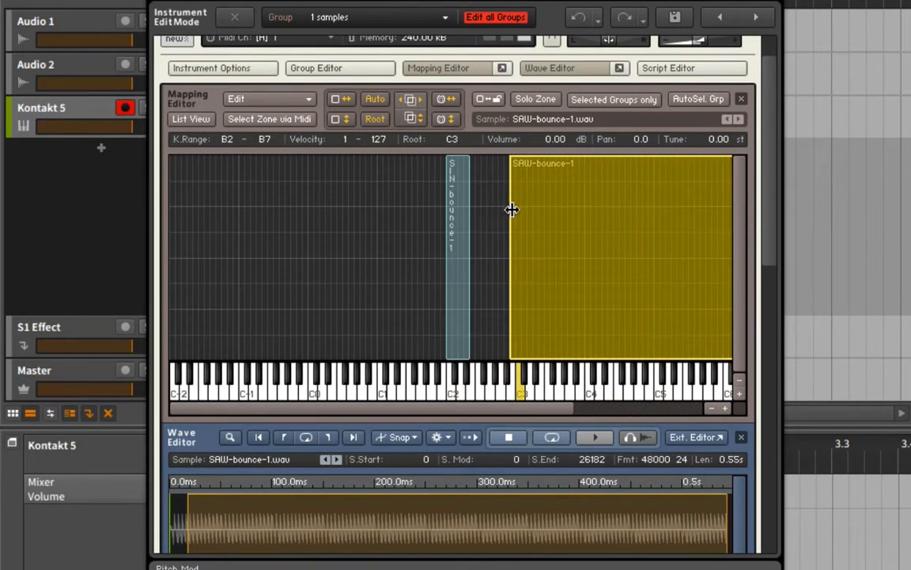
pyautogui.click(457, 253)
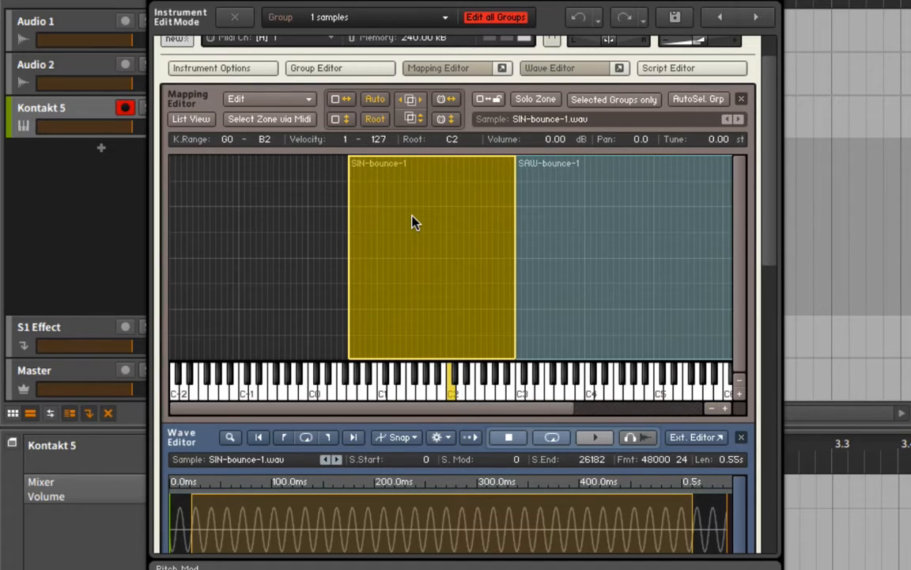
pyautogui.moveTo(376, 285)
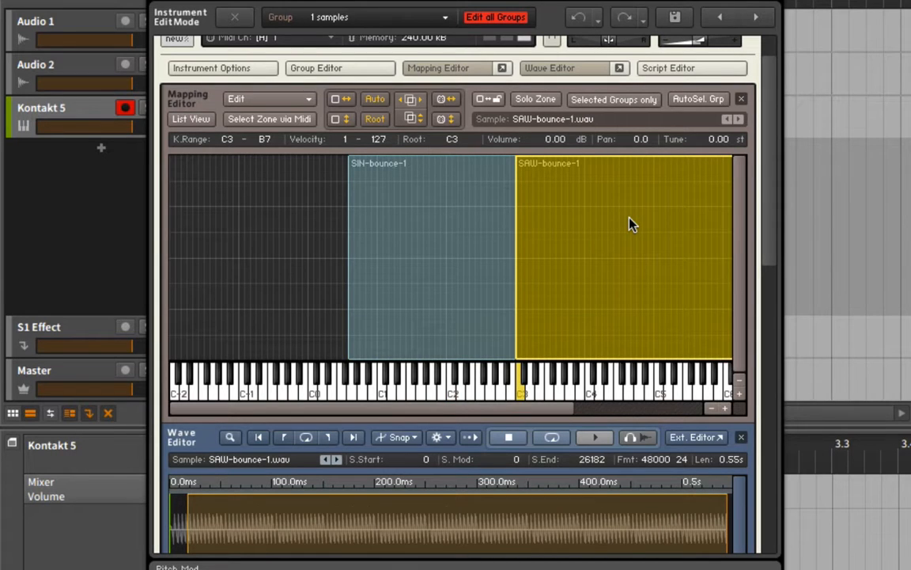
pyautogui.moveTo(609, 259)
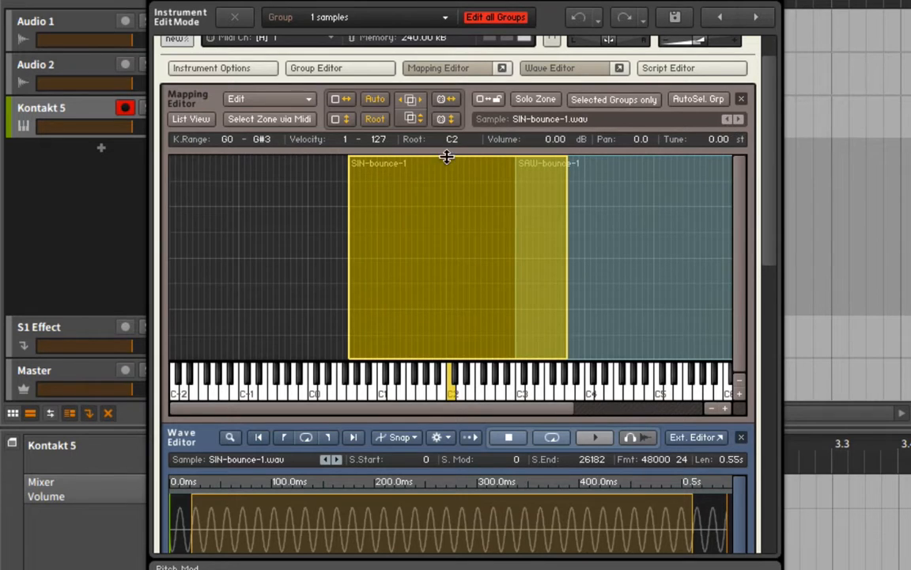
pyautogui.click(728, 118)
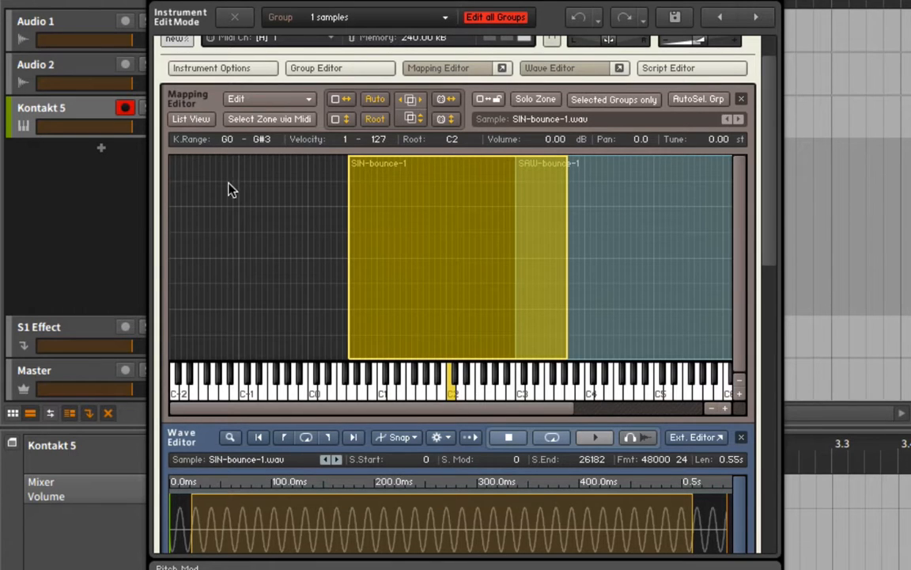
pyautogui.click(190, 119)
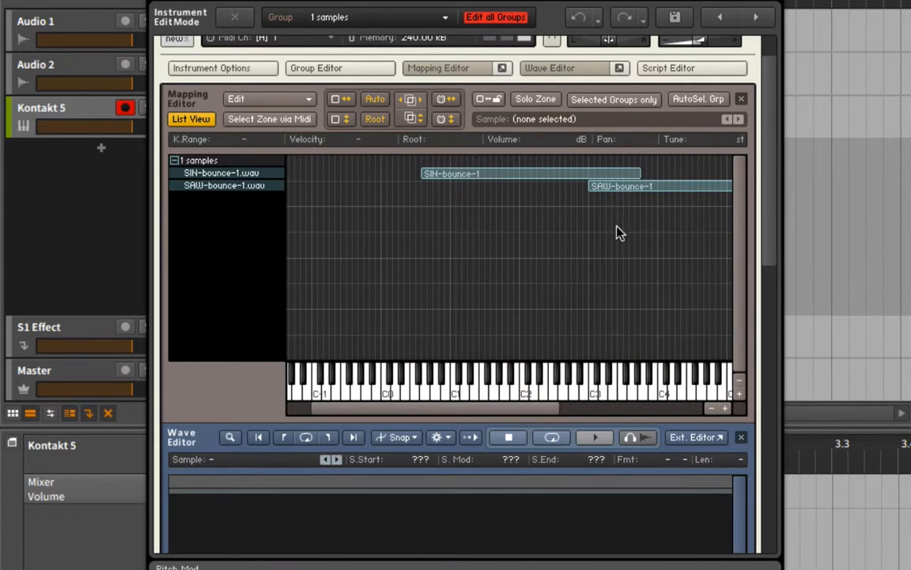
# Step: In List View, select the SAW and SIN zones to widen their key ranges
pyautogui.click(223, 185)
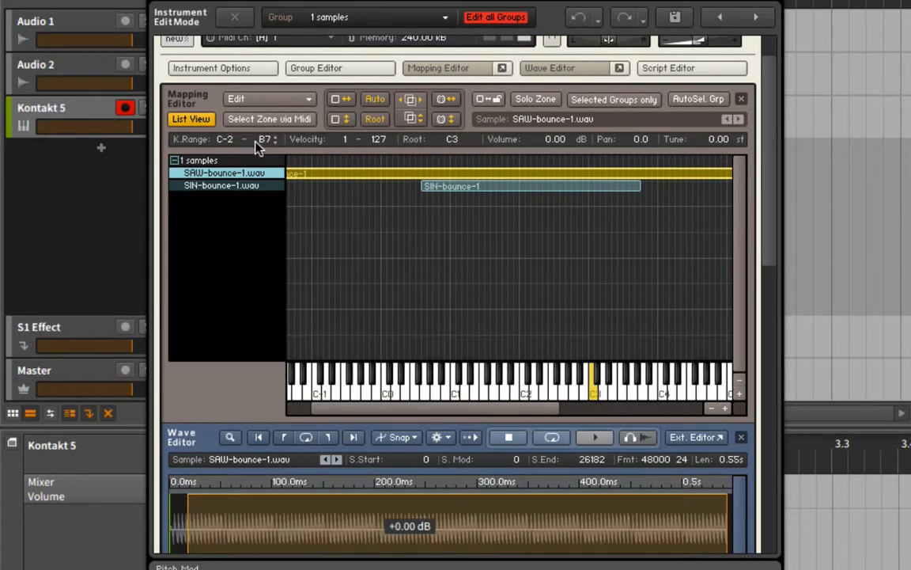
pyautogui.click(220, 185)
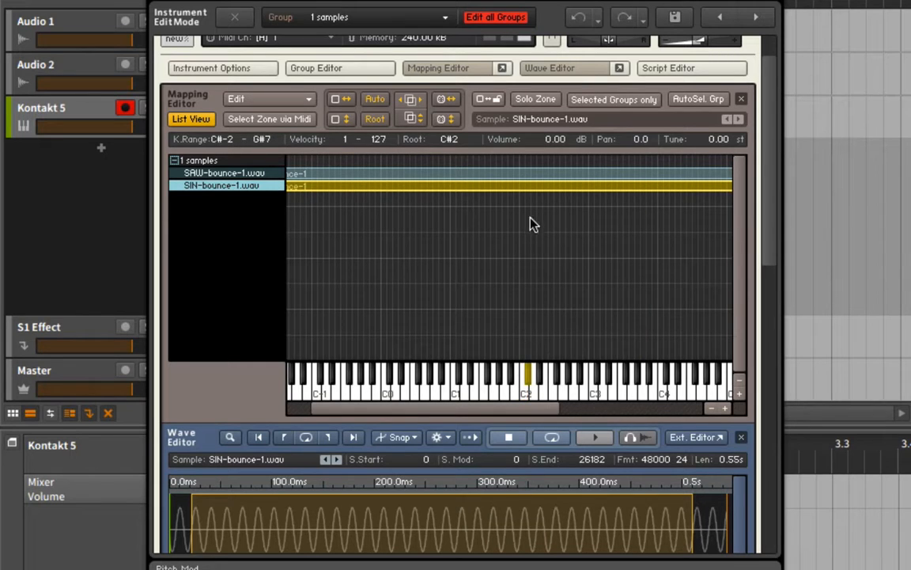
pyautogui.moveTo(526, 373)
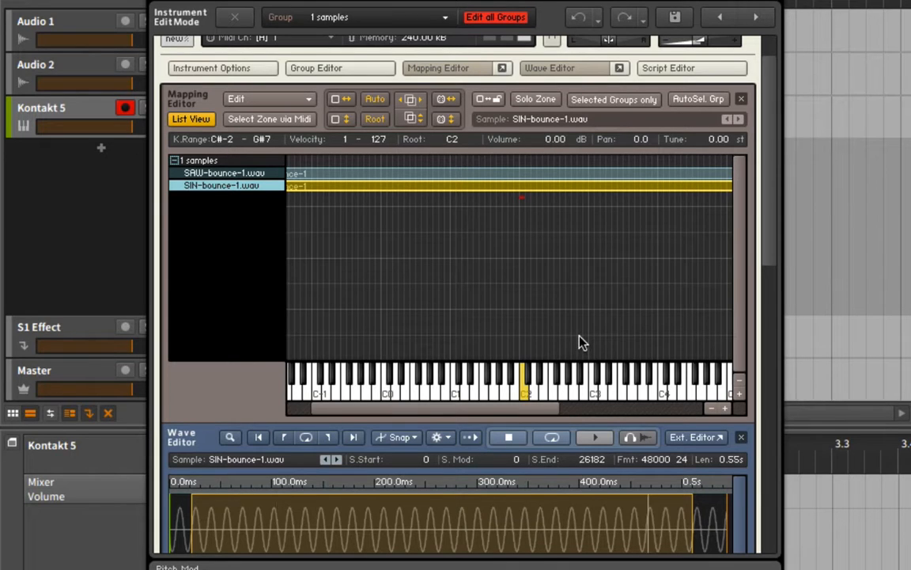
pyautogui.moveTo(352, 187)
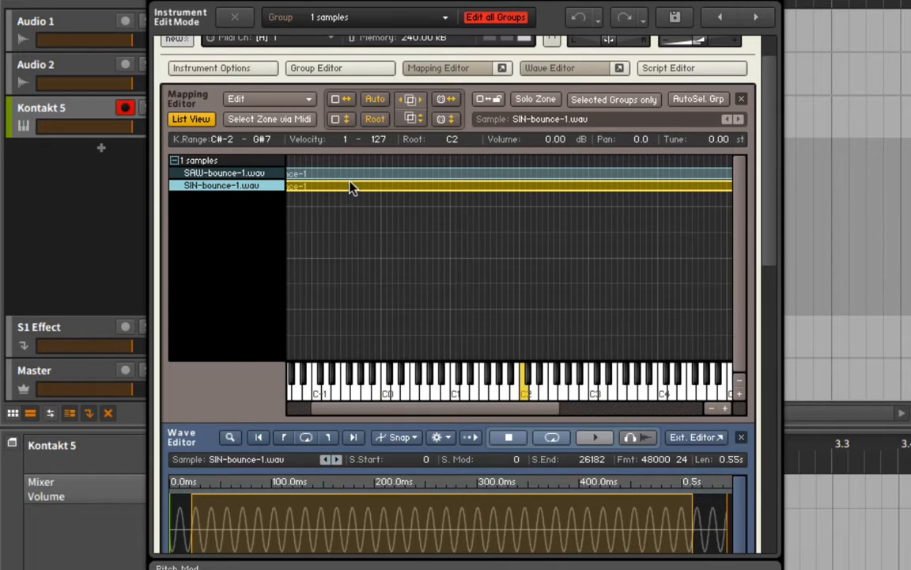
pyautogui.click(224, 172)
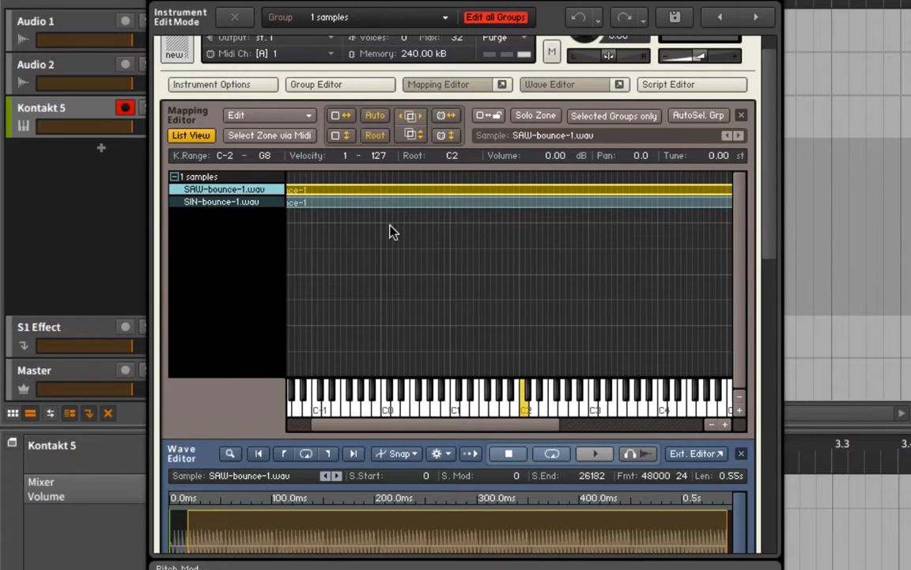
pyautogui.moveTo(428, 201)
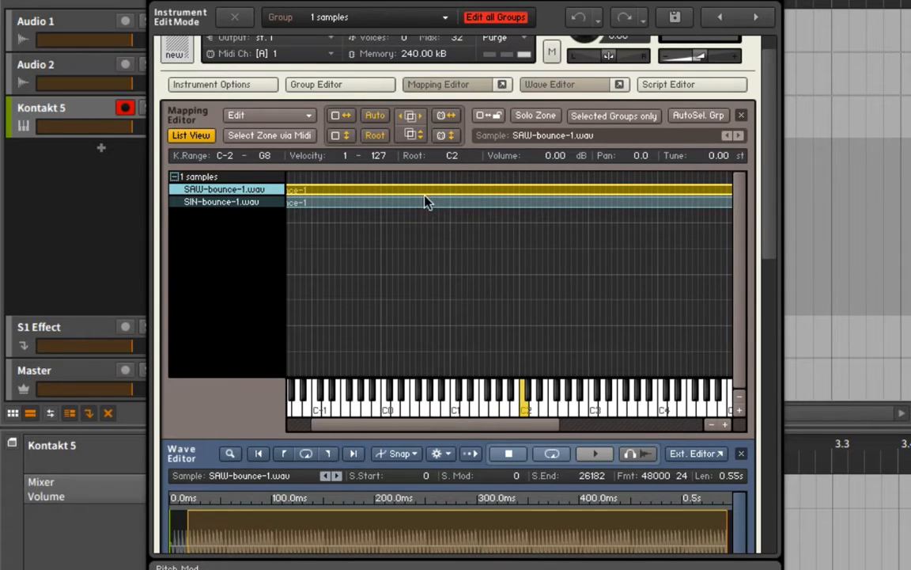
# Step: Duplicate the SAW-bounce-1 zone with Duplicate zone(s) and select it again for more copies
pyautogui.rightClick(408, 196)
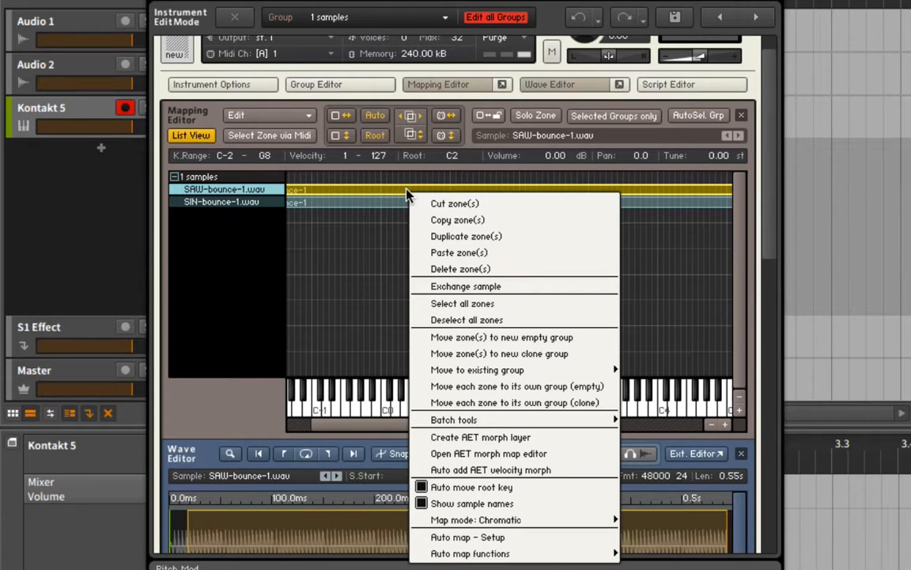
pyautogui.click(465, 235)
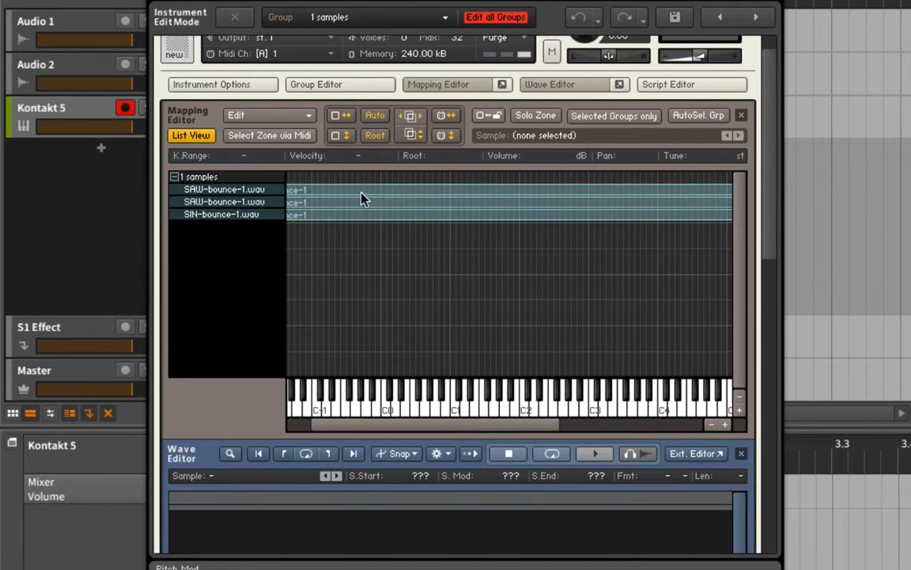
pyautogui.click(223, 189)
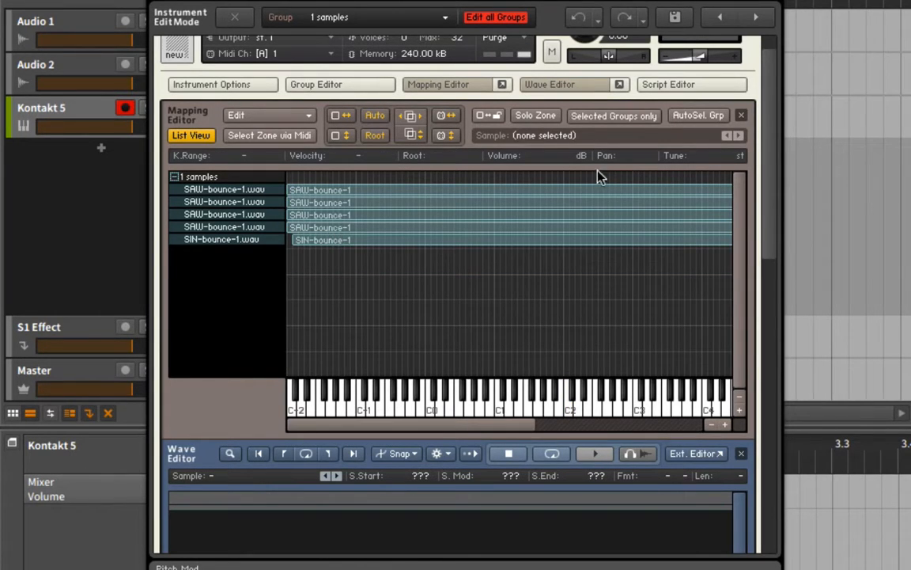
# Step: Detune a saw copy to -0.05 st with pan 32.6, then close the Mapping Editor
pyautogui.click(225, 202)
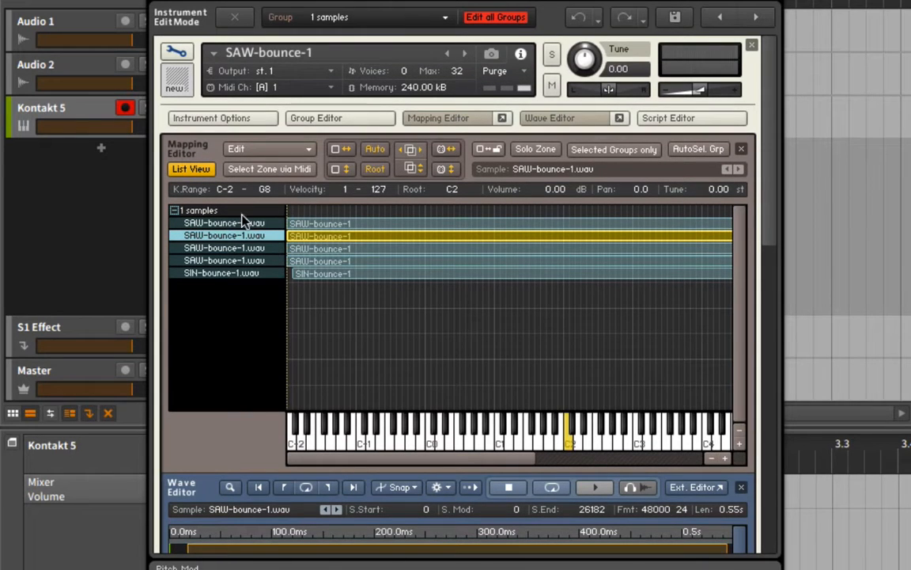
pyautogui.moveTo(692, 89)
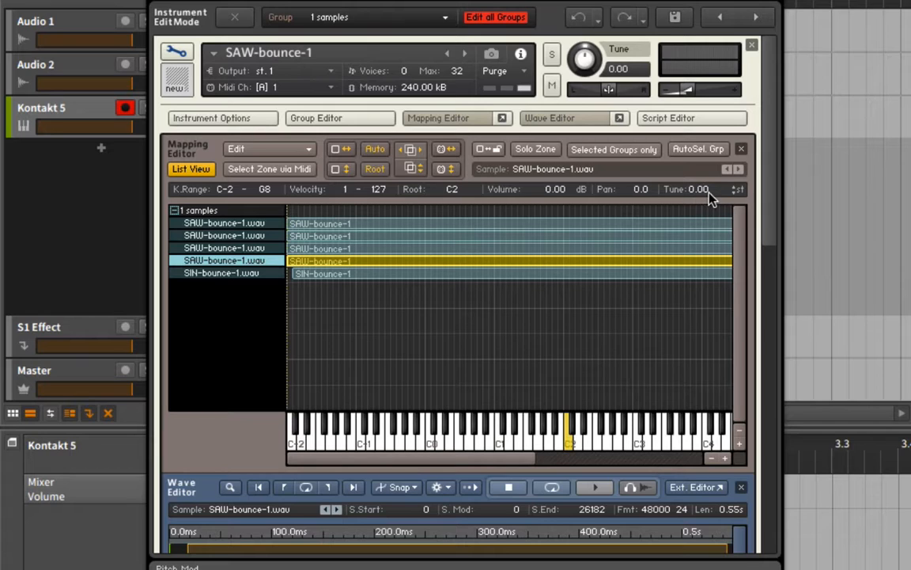
pyautogui.click(696, 189)
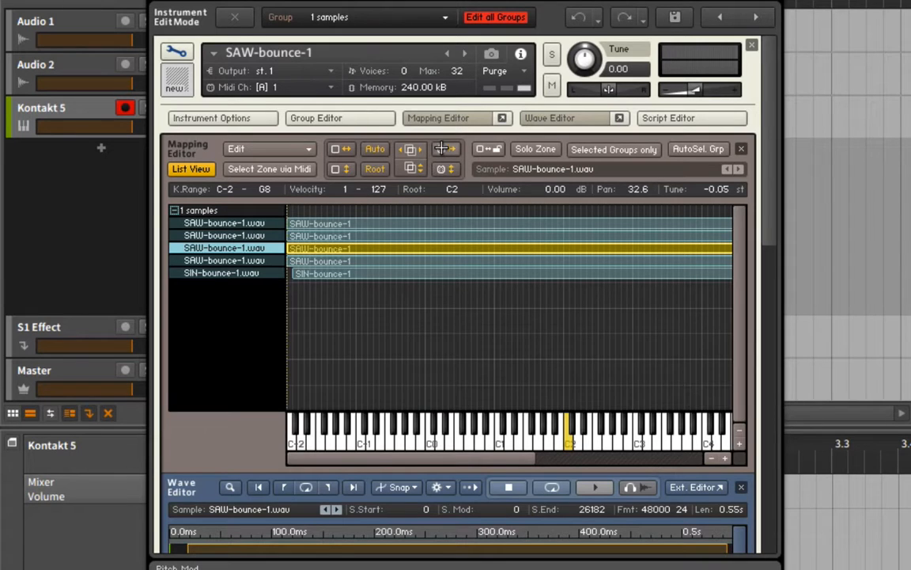
pyautogui.click(549, 118)
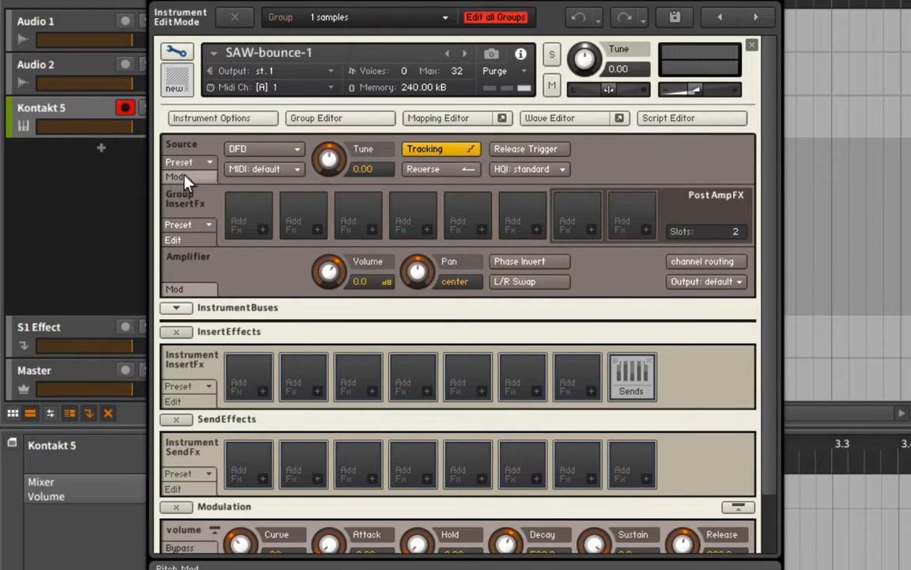
pyautogui.moveTo(260, 232)
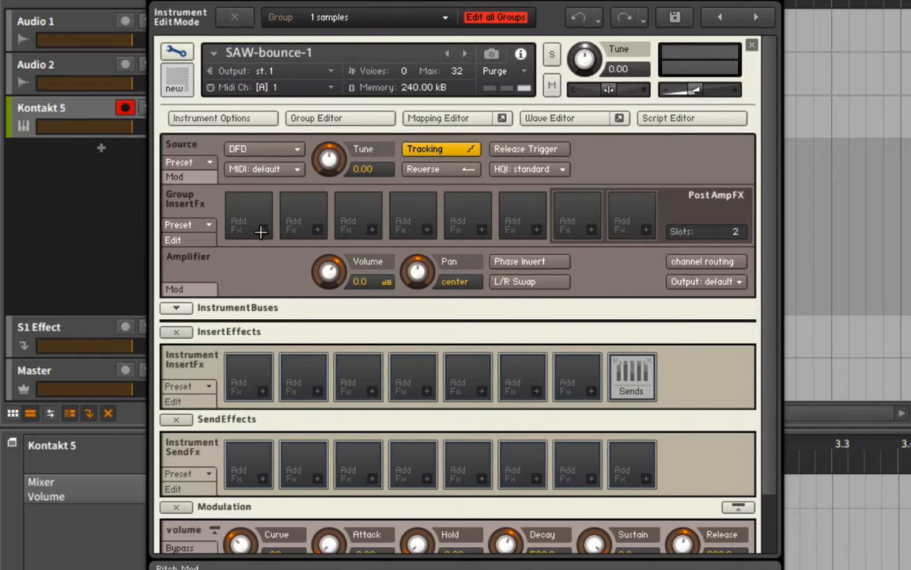
pyautogui.moveTo(264, 211)
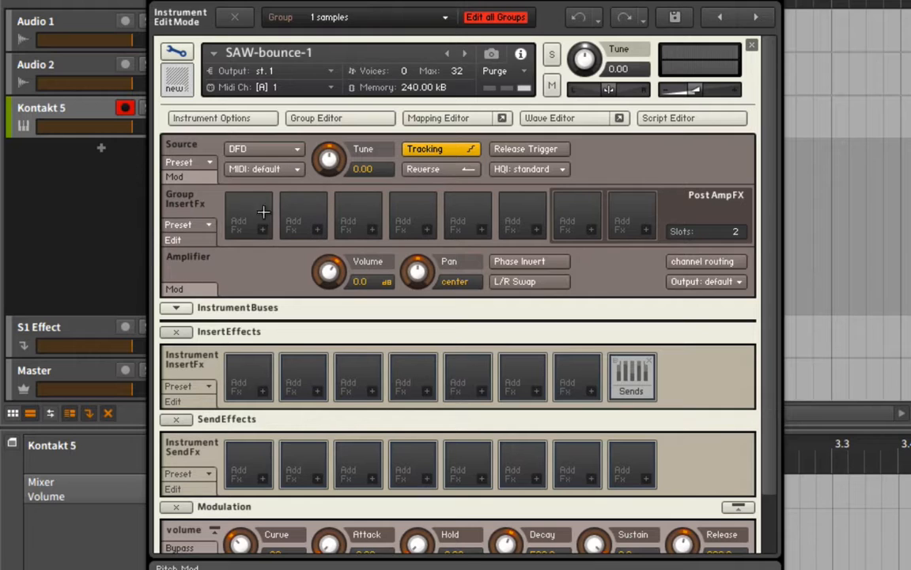
pyautogui.moveTo(321, 120)
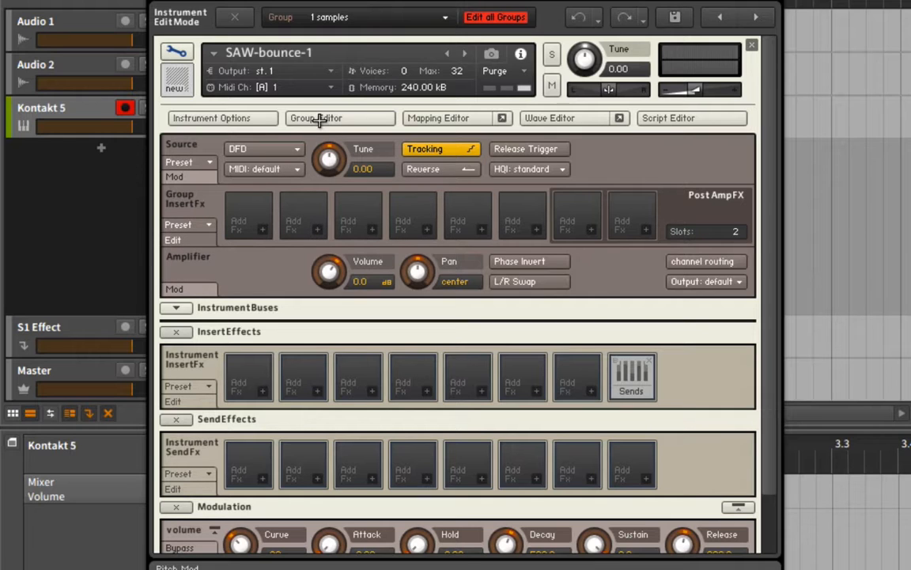
# Step: Rename group '1 samples' to SYNTH SOUNDS in the Group Editor and list its zones
pyautogui.click(317, 118)
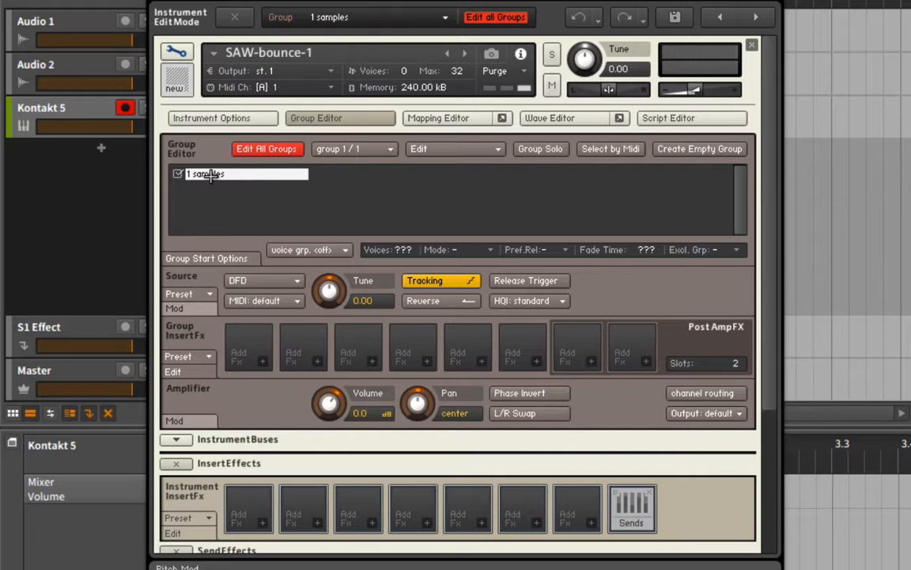
pyautogui.write('SYNTH SOUNDS')
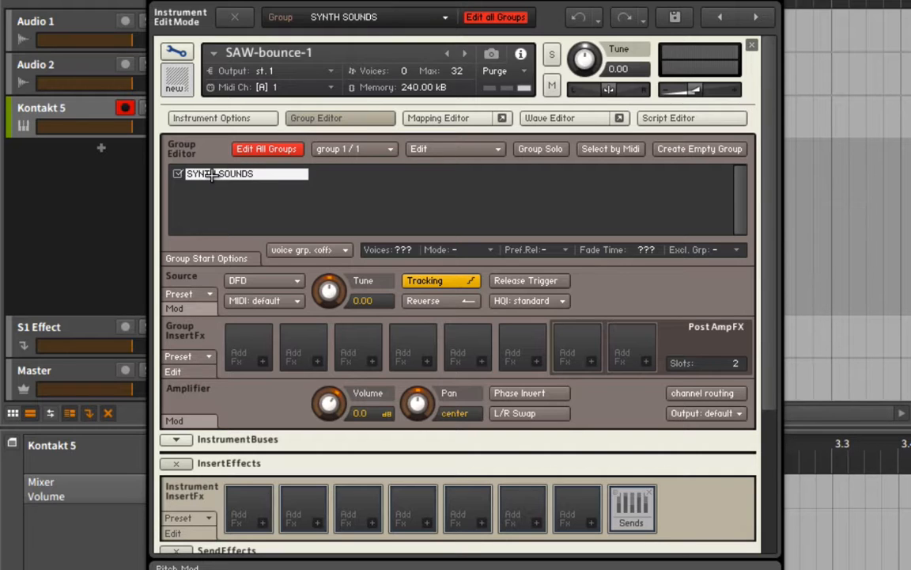
pyautogui.click(438, 118)
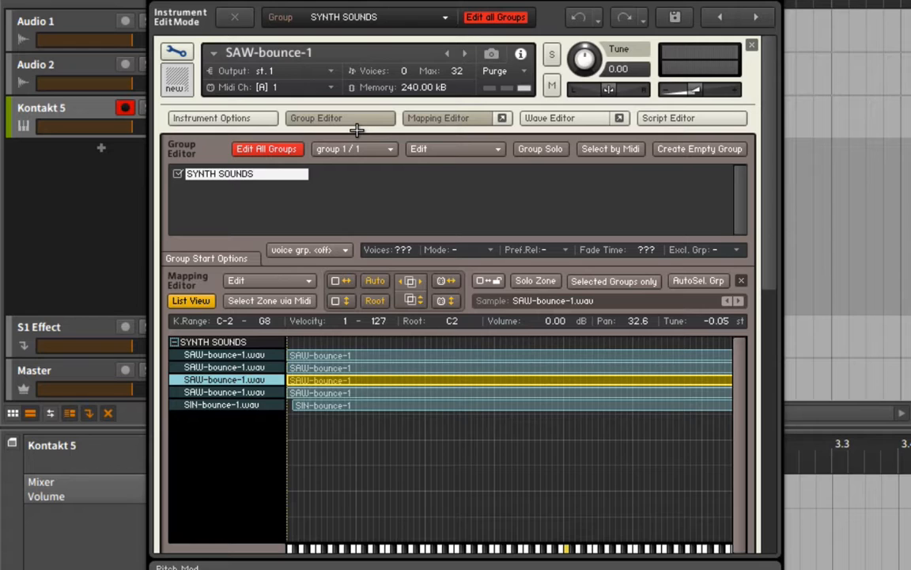
pyautogui.moveTo(431, 417)
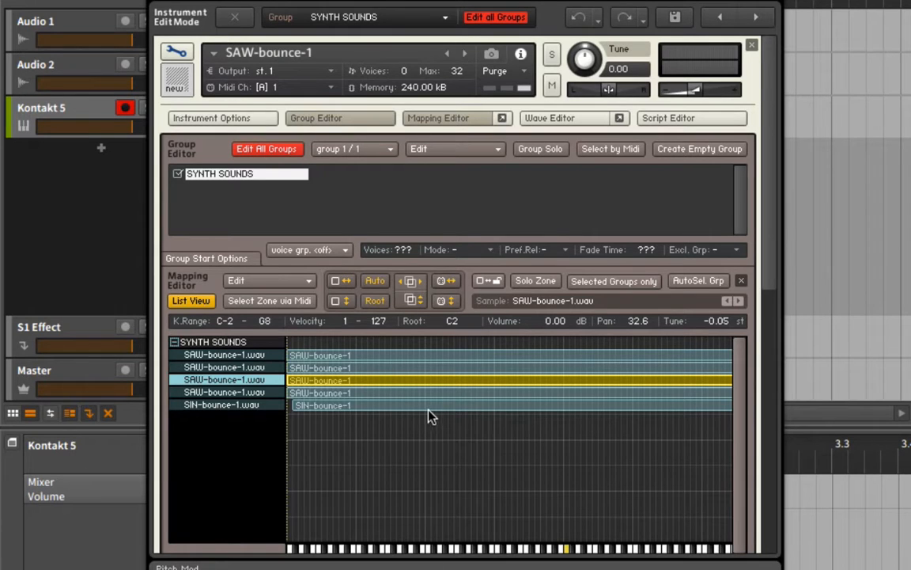
pyautogui.moveTo(371, 391)
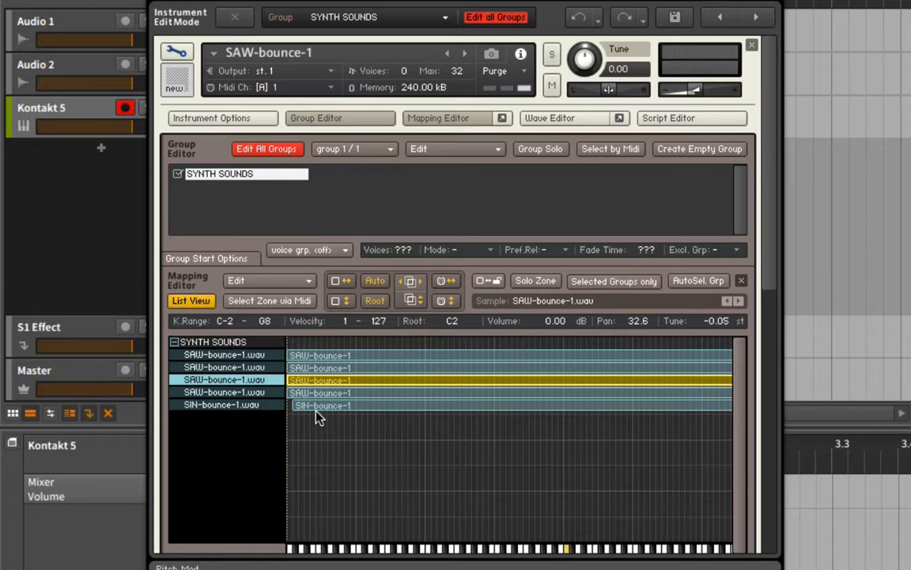
pyautogui.moveTo(400, 217)
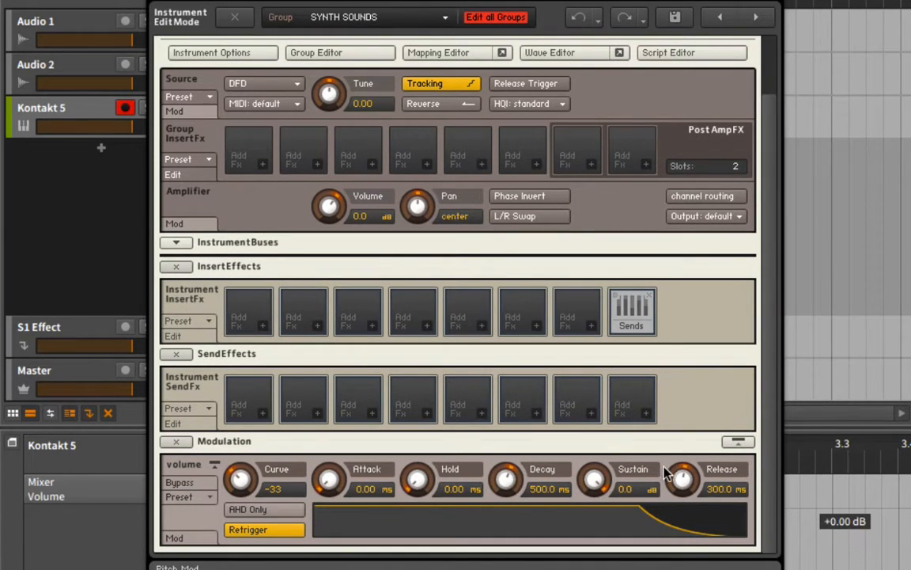
pyautogui.moveTo(647, 494)
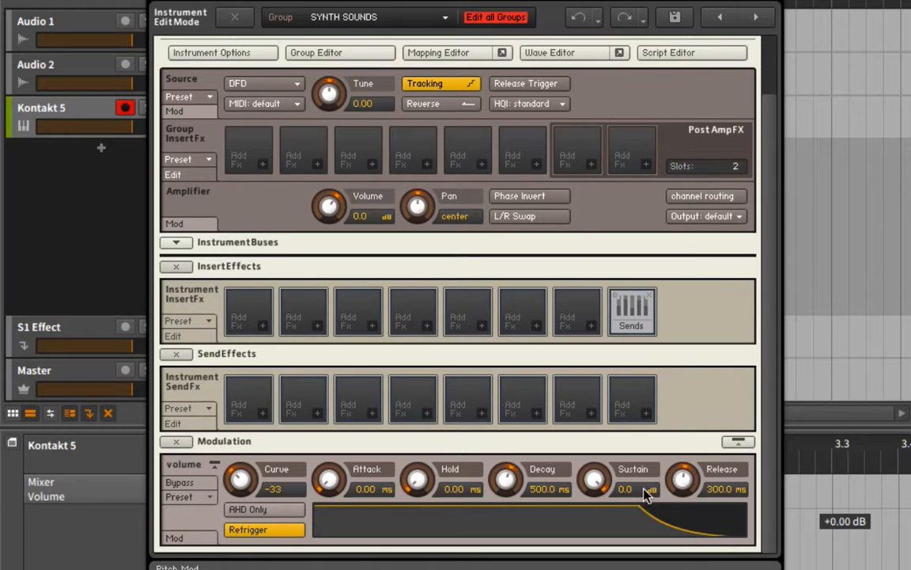
pyautogui.moveTo(653, 477)
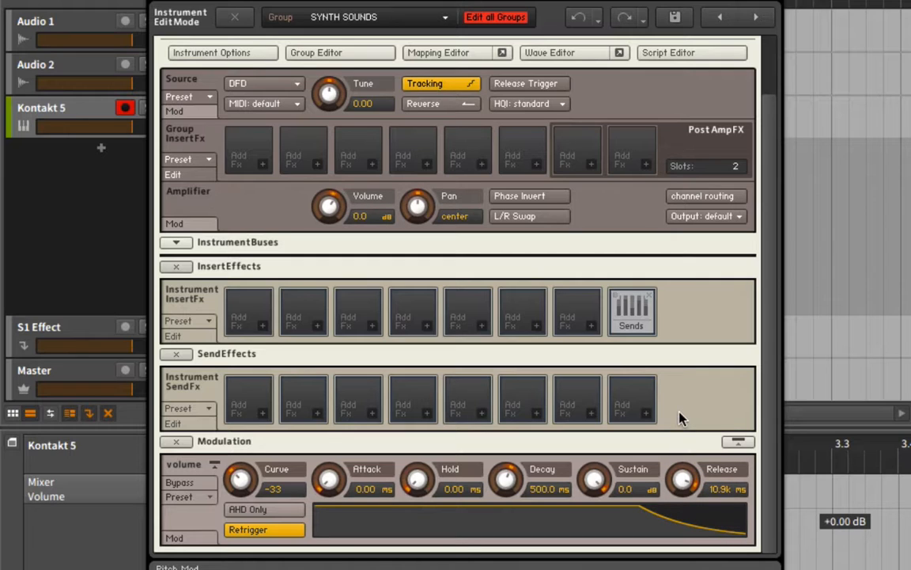
# Step: Drag the volume envelope's Release knob from 300 ms down toward 61 ms
pyautogui.moveTo(684, 479); pyautogui.dragTo(672, 495)
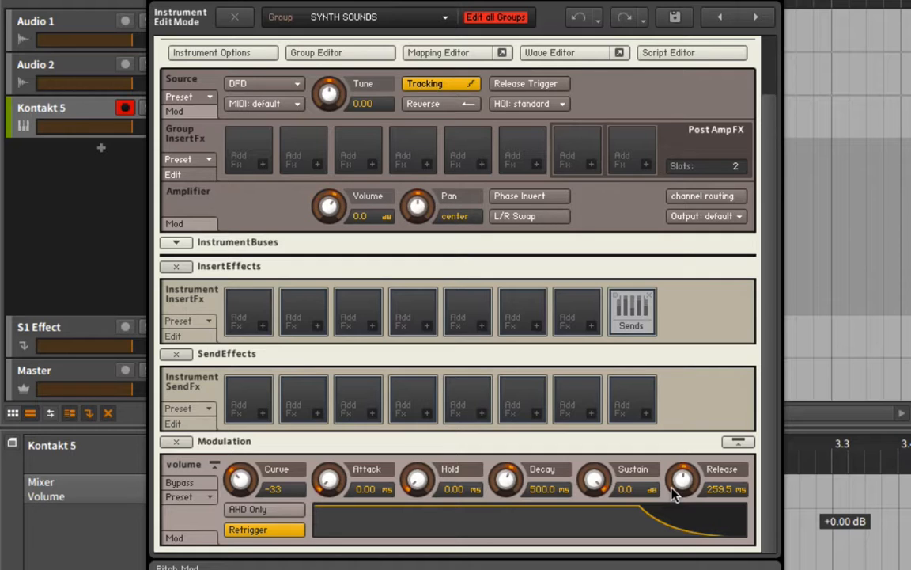
pyautogui.moveTo(684, 479); pyautogui.dragTo(675, 503)
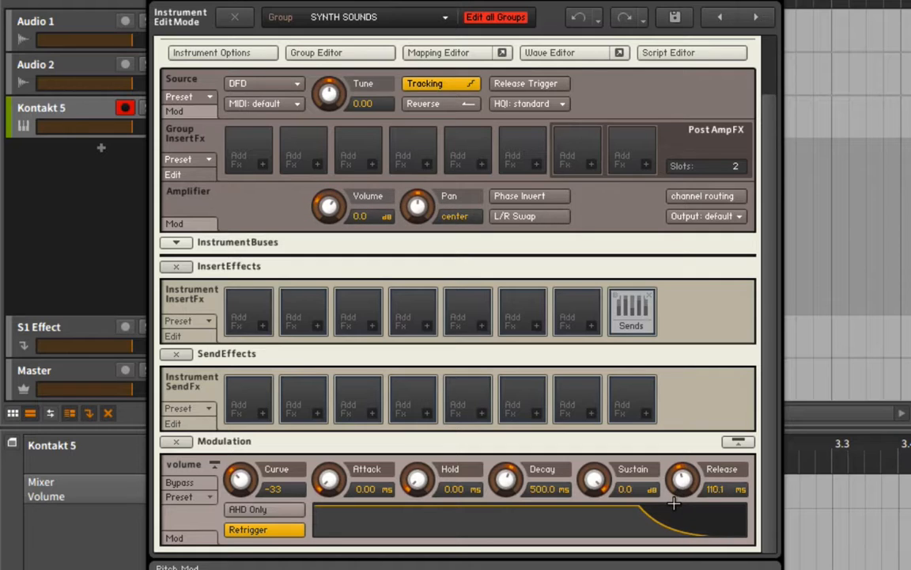
pyautogui.moveTo(674, 503); pyautogui.dragTo(696, 530)
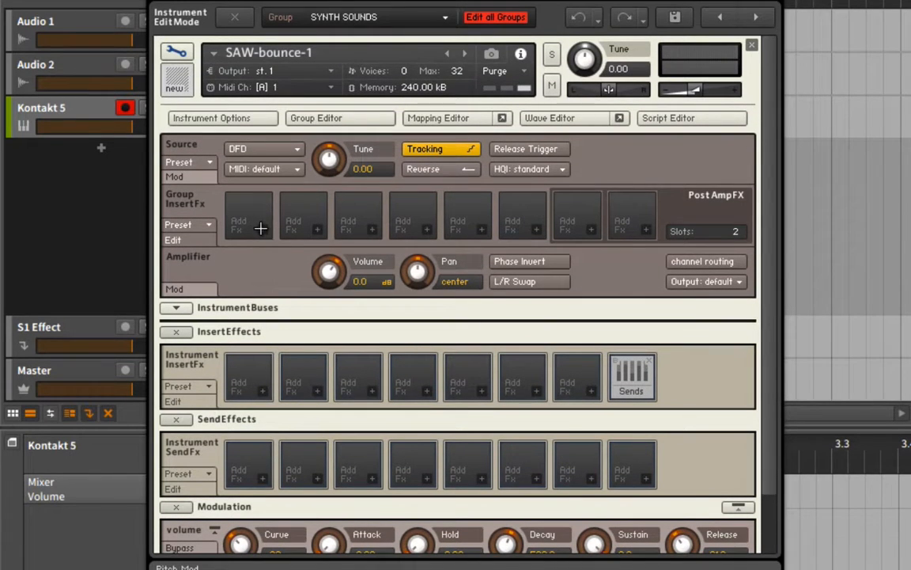
# Step: Insert Ladder BP2 from Filters > BandPass into the first Group InsertFx slot
pyautogui.click(248, 229)
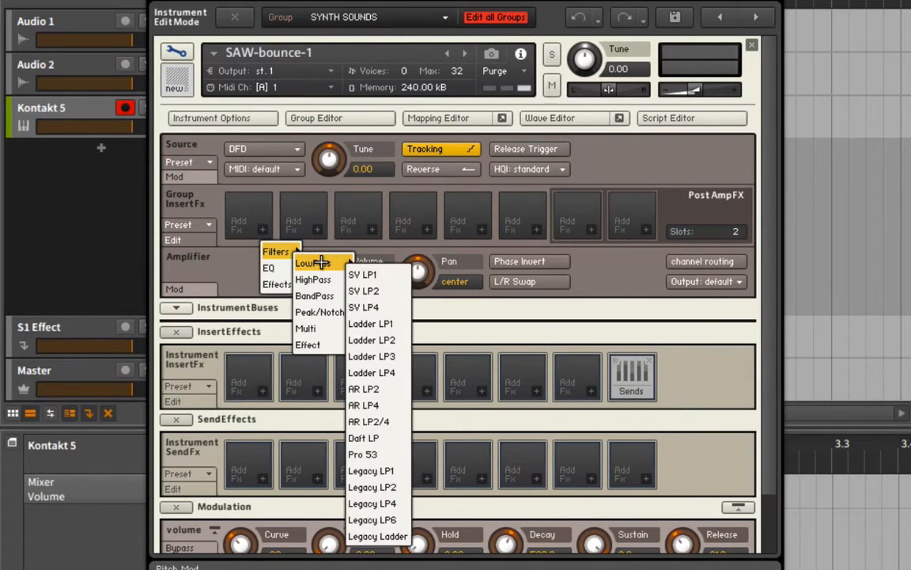
pyautogui.moveTo(371, 340)
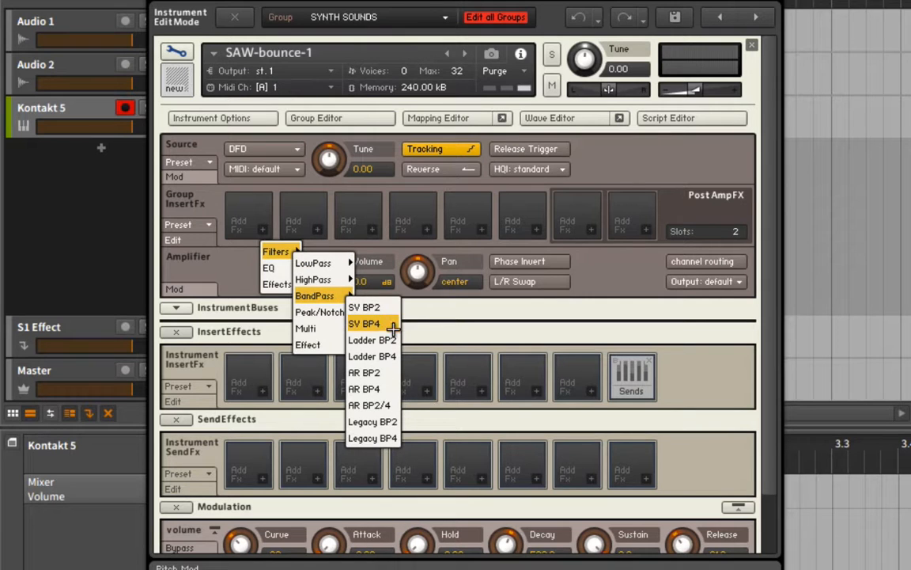
pyautogui.click(371, 339)
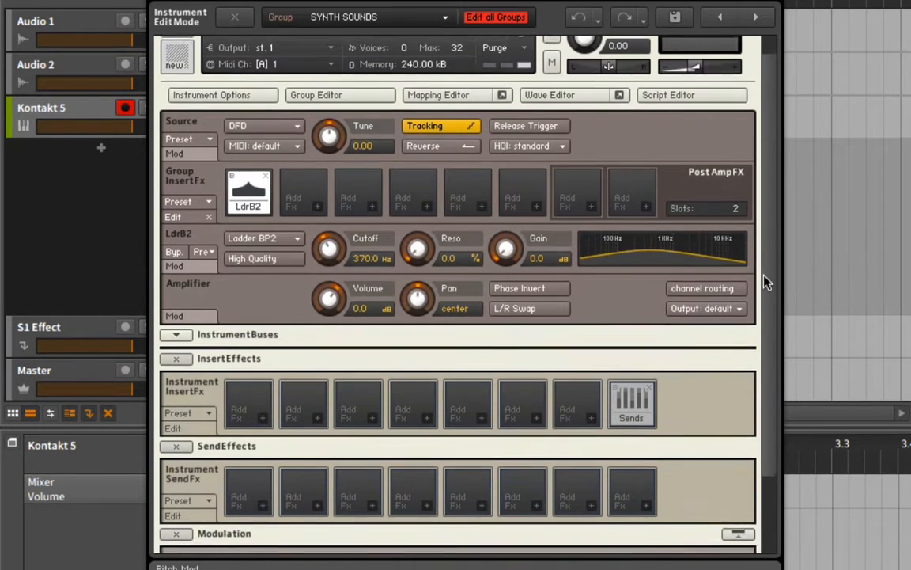
pyautogui.scroll(-3)
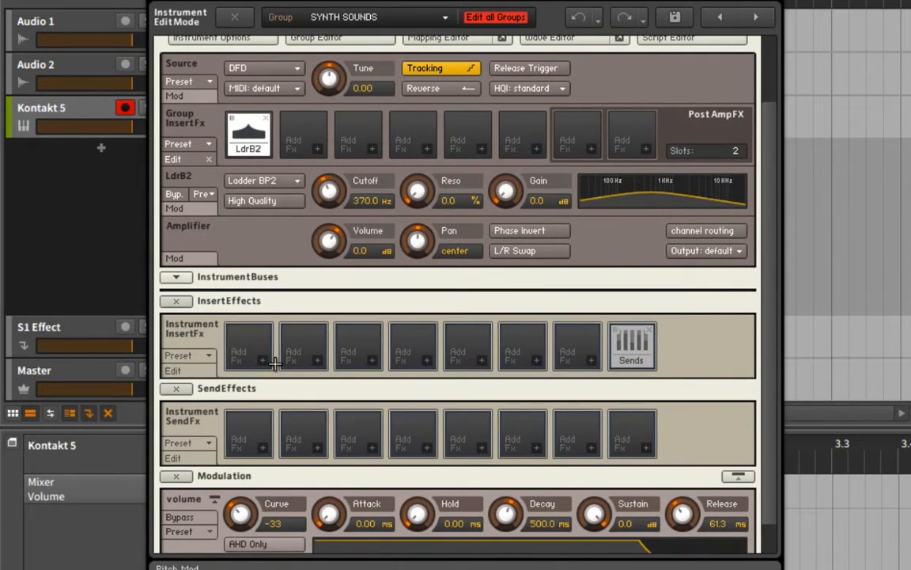
pyautogui.moveTo(331, 187)
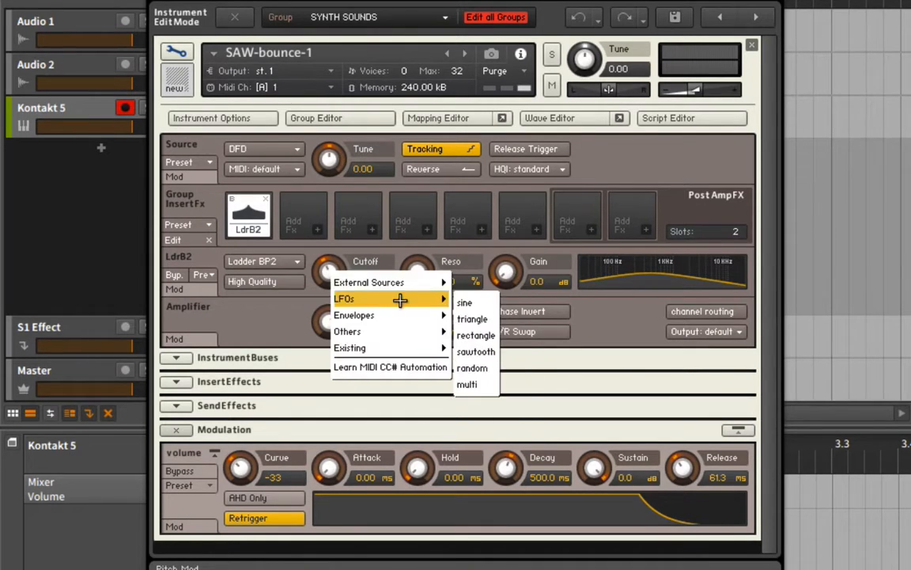
# Step: Assign a sine LFO to the Ladder BP2 cutoff, reduce its depth, and raise cutoff to 558 Hz
pyautogui.click(464, 302)
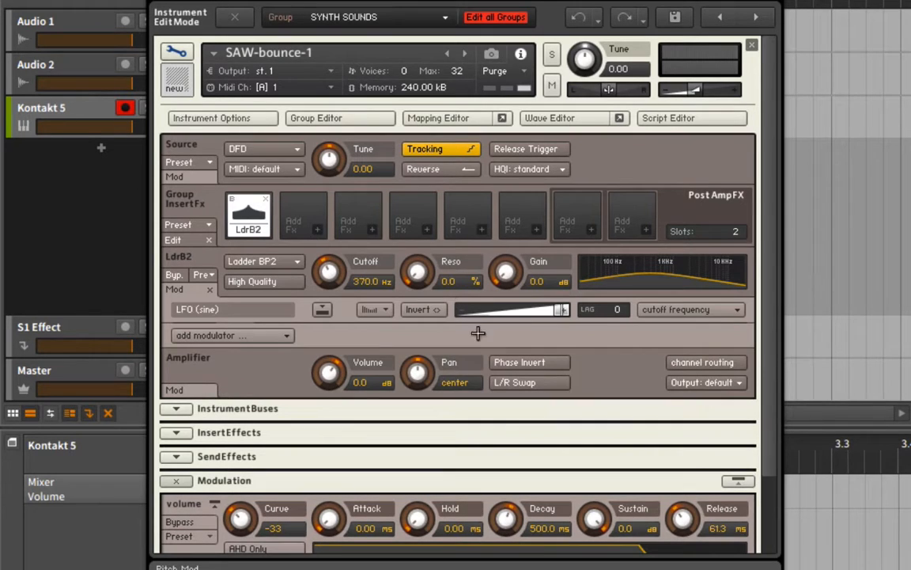
pyautogui.moveTo(477, 309); pyautogui.dragTo(514, 309)
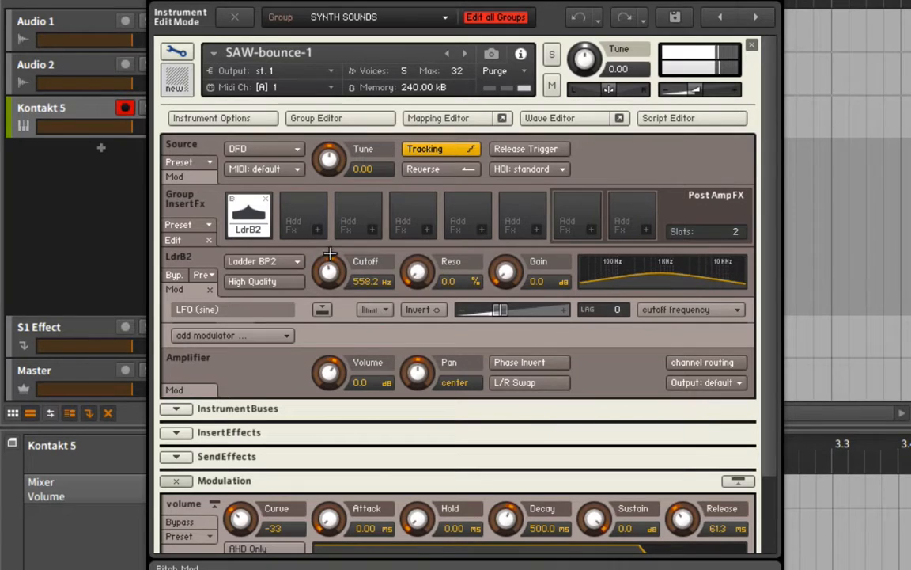
pyautogui.moveTo(418, 271); pyautogui.dragTo(418, 257)
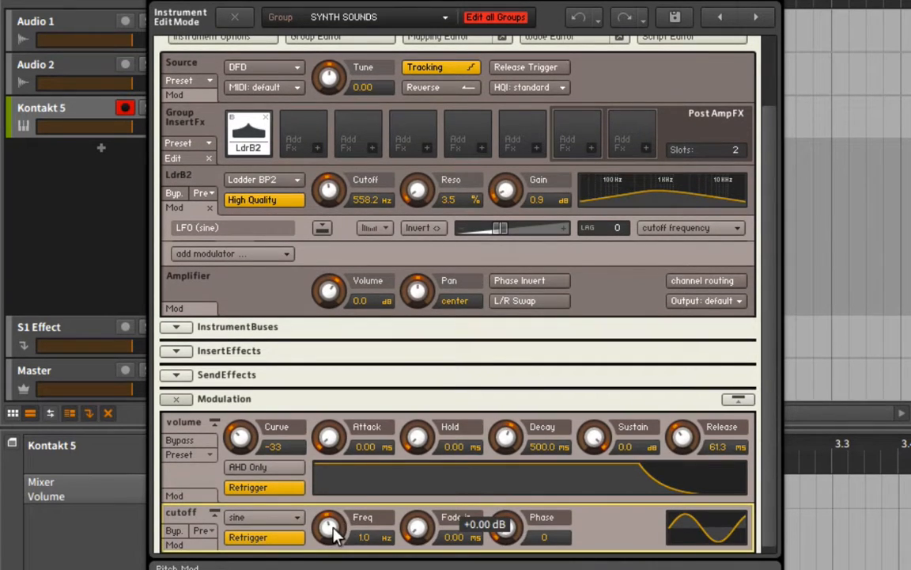
# Step: Set the cutoff LFO's Freq to about 1.9 Hz
pyautogui.moveTo(330, 527); pyautogui.dragTo(330, 499)
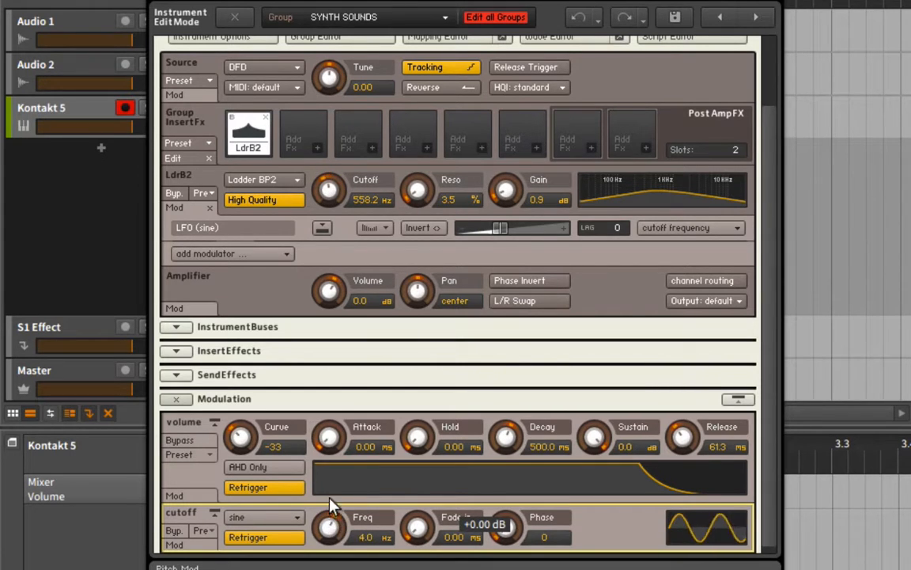
pyautogui.moveTo(329, 526); pyautogui.dragTo(329, 507)
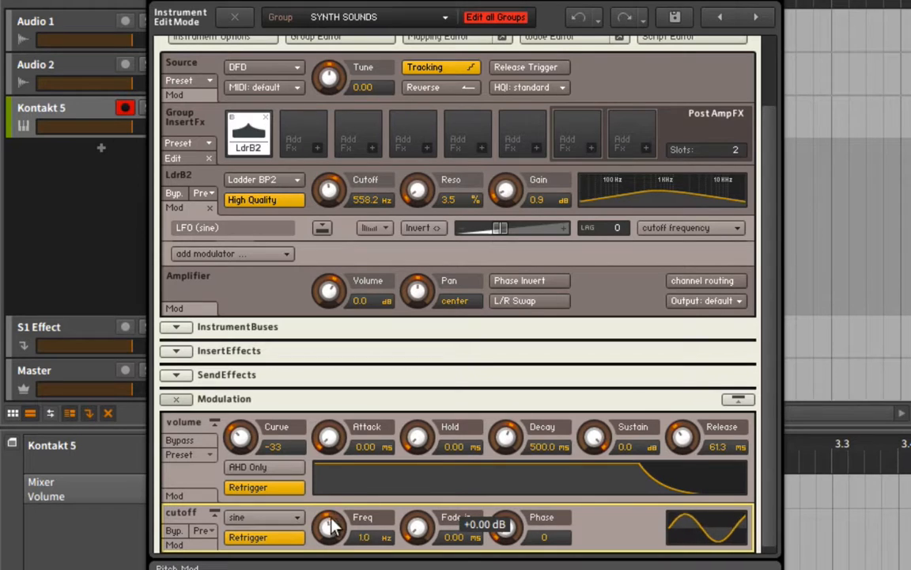
pyautogui.moveTo(329, 526); pyautogui.dragTo(332, 502)
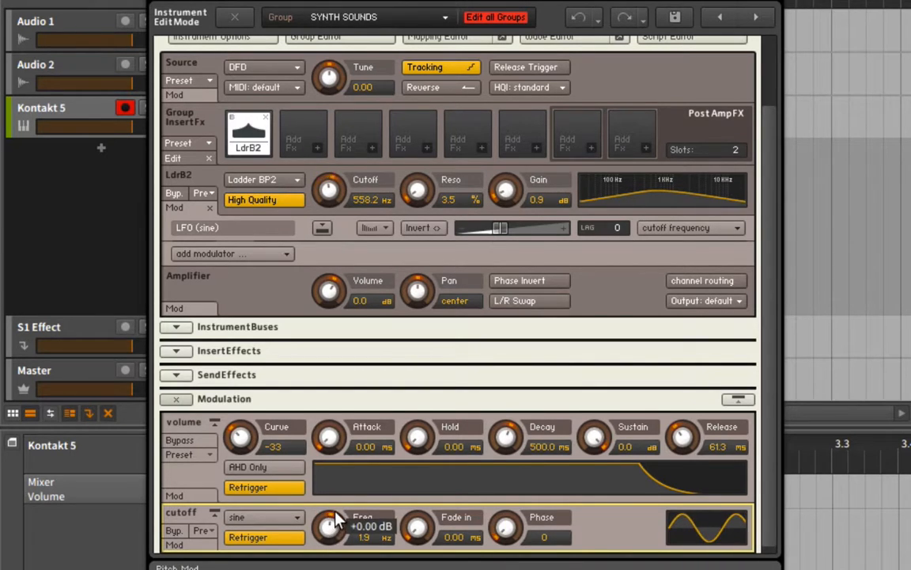
# Step: Modulate the LFO Freq with an AHDSR envelope: 178.9 ms attack, about 26.6% depth
pyautogui.click(329, 520)
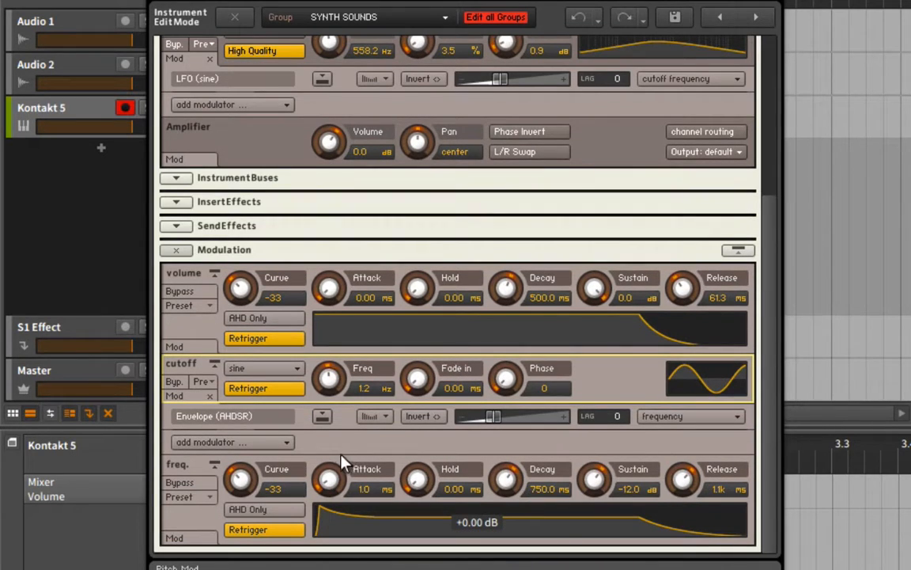
pyautogui.moveTo(323, 482)
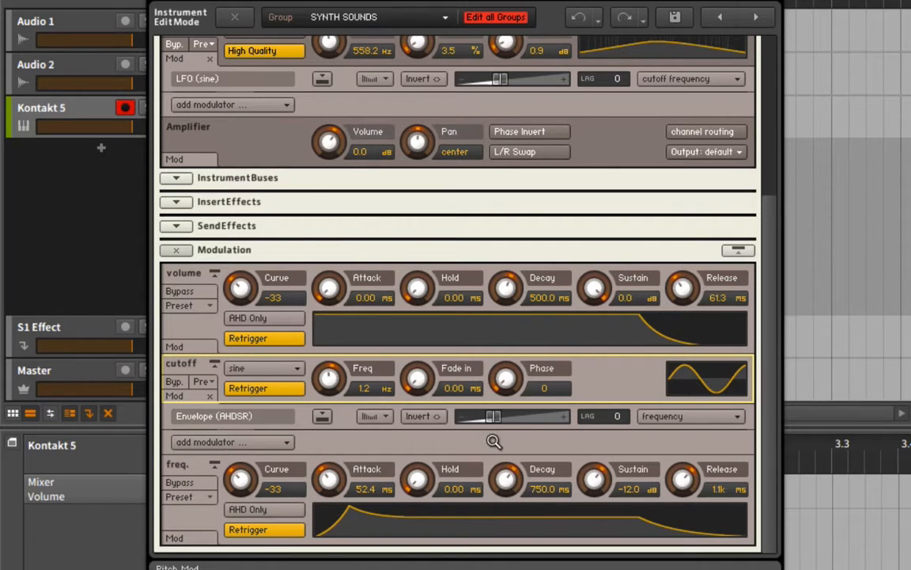
pyautogui.moveTo(506, 416); pyautogui.dragTo(545, 416)
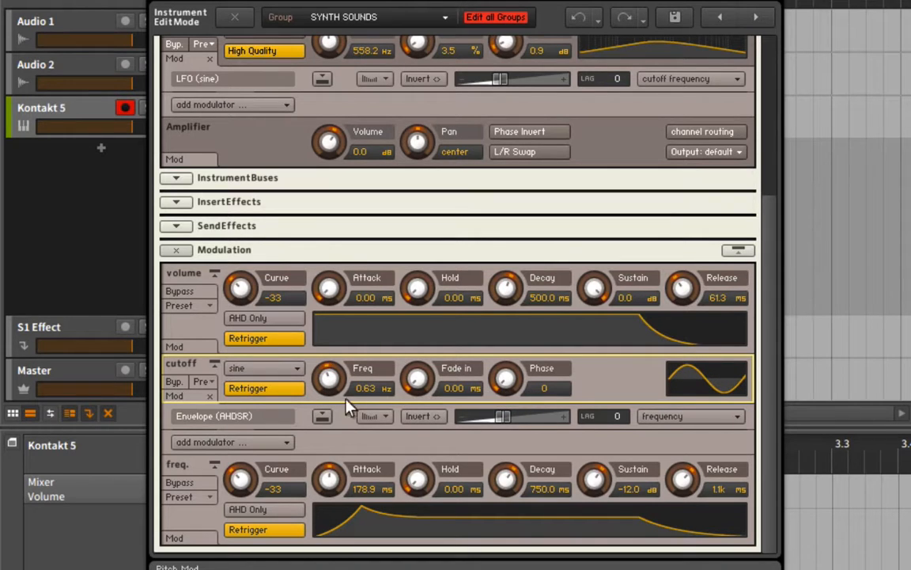
pyautogui.moveTo(330, 377); pyautogui.dragTo(332, 364)
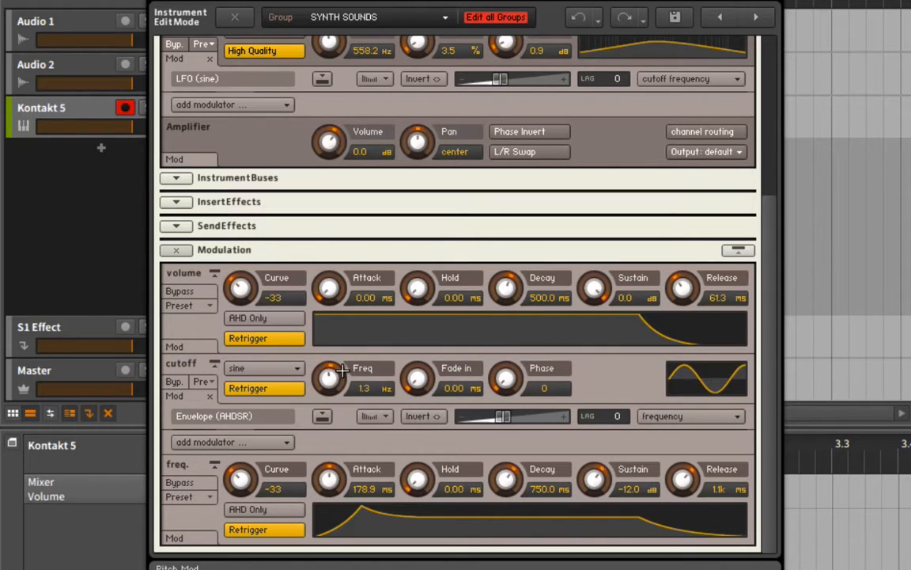
pyautogui.moveTo(498, 415); pyautogui.dragTo(522, 415)
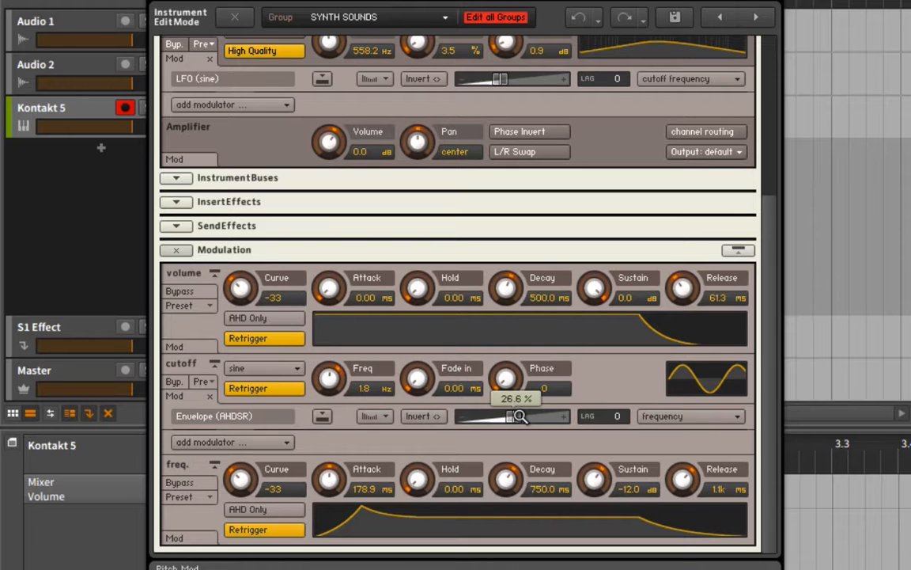